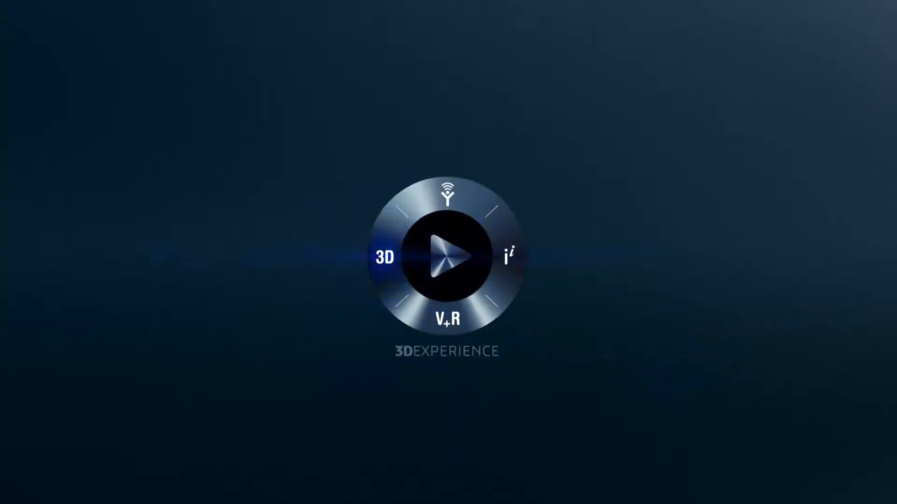
Step: Select the sketched profile on the bracket's rounded end for the pocket
left_click(448, 252)
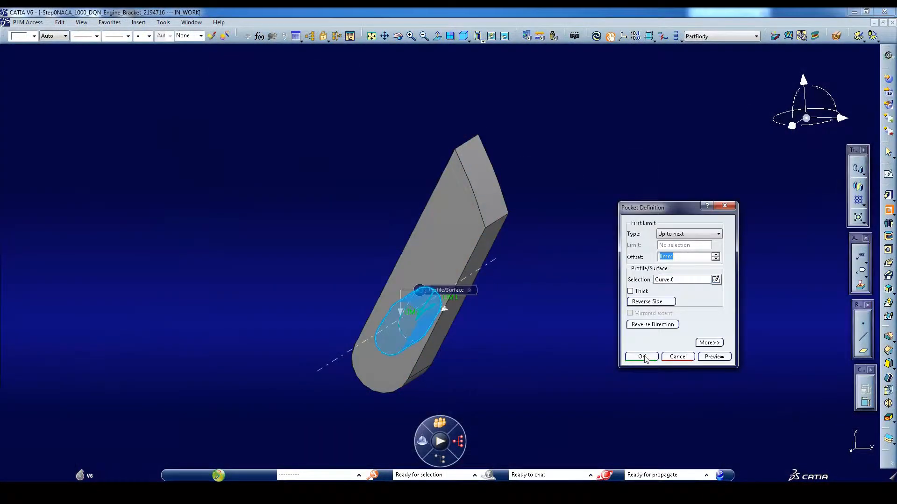
Step: Confirm the pocket and apply +0.2 / 0 limits to the R11 radius in the Tolerancing Advisor
left_click(641, 356)
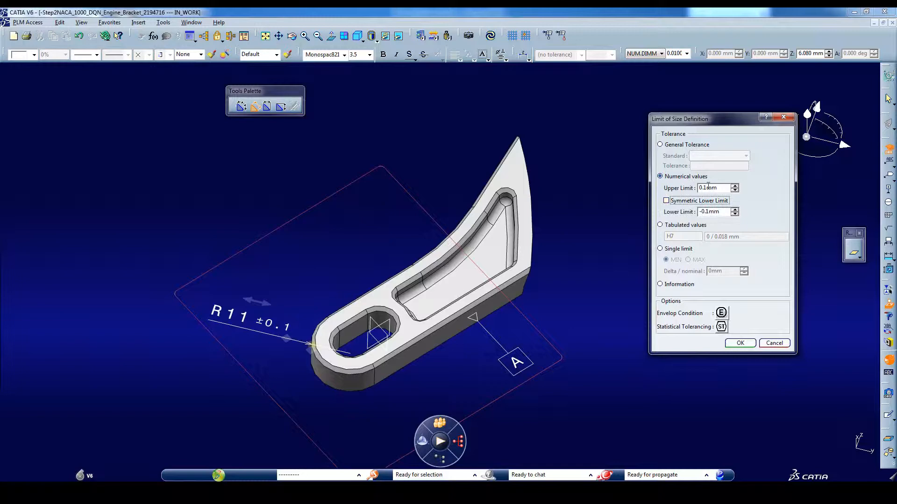
left_click(739, 343)
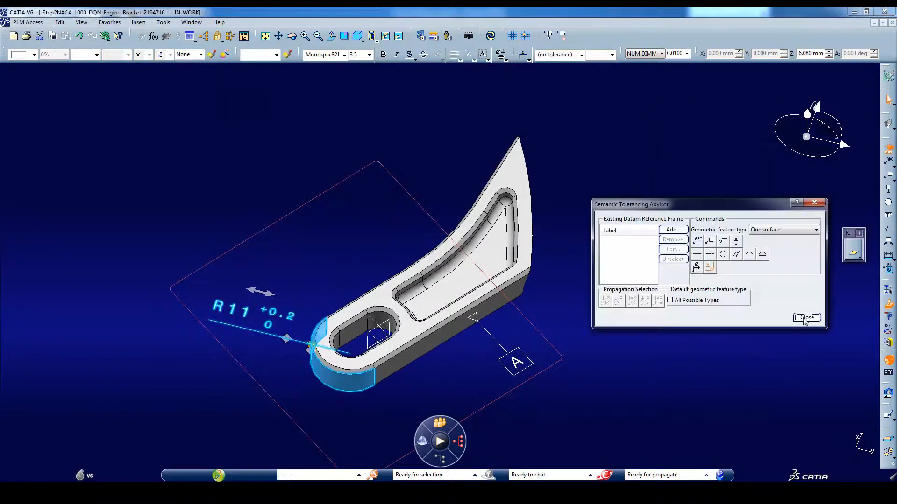
left_click(806, 318)
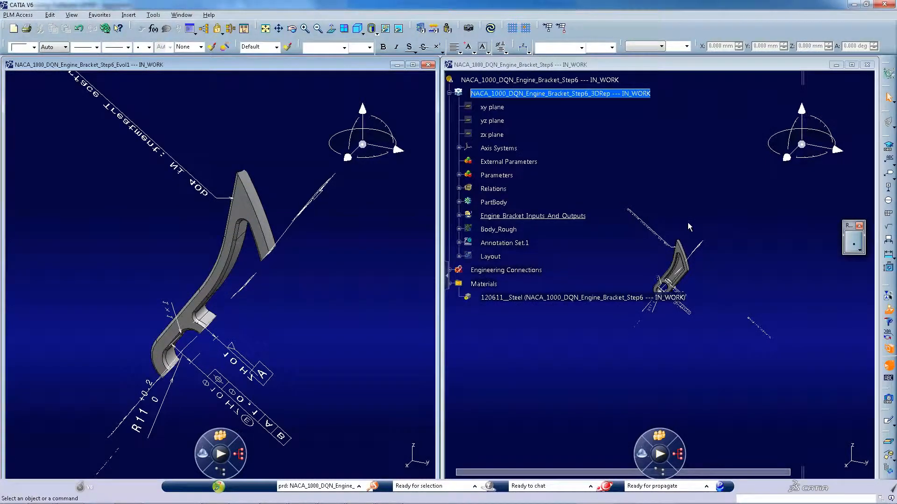
Step: Start a geometric tolerance on the boss cylinder via the Semantic Tolerancing Advisor with datum A
left_click(413, 64)
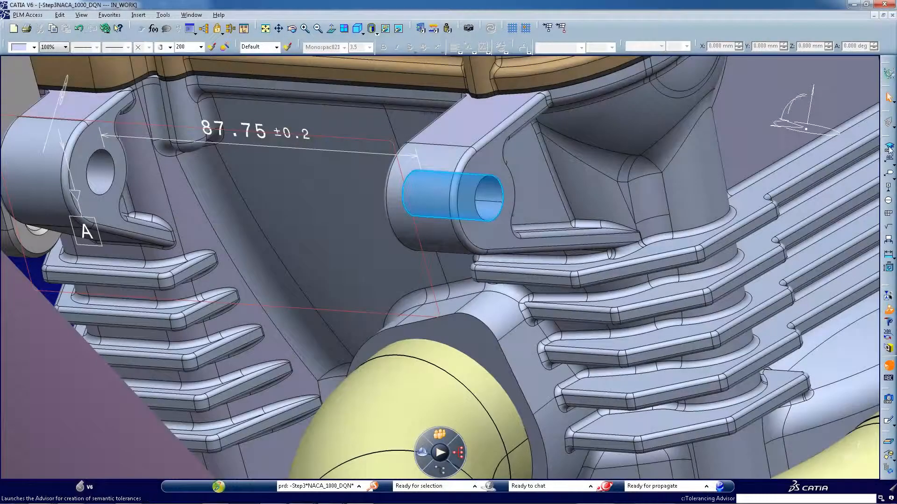
left_click(890, 148)
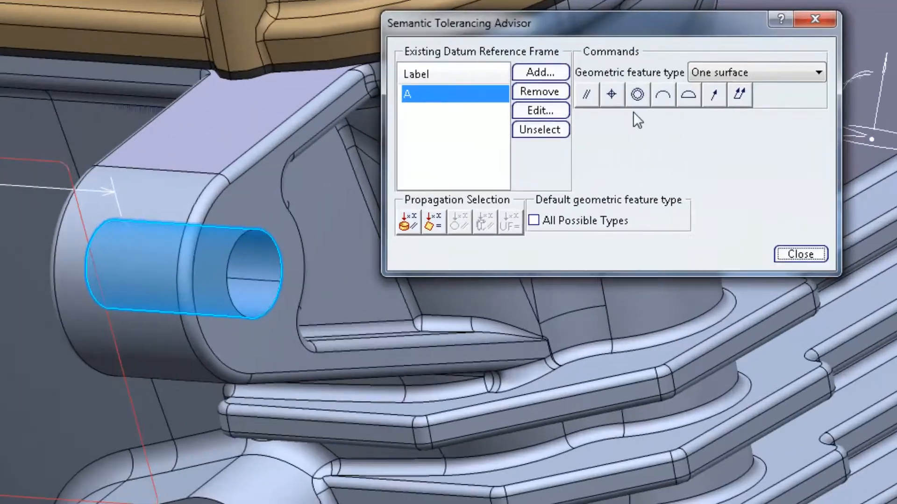
left_click(636, 94)
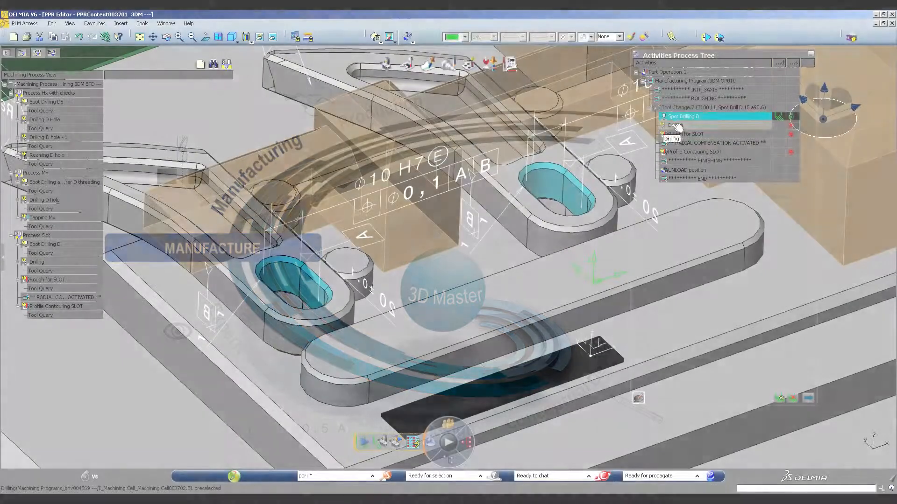
Step: Define the Drilling operation's hole pattern and step the machining simulation forward
double_click(674, 125)
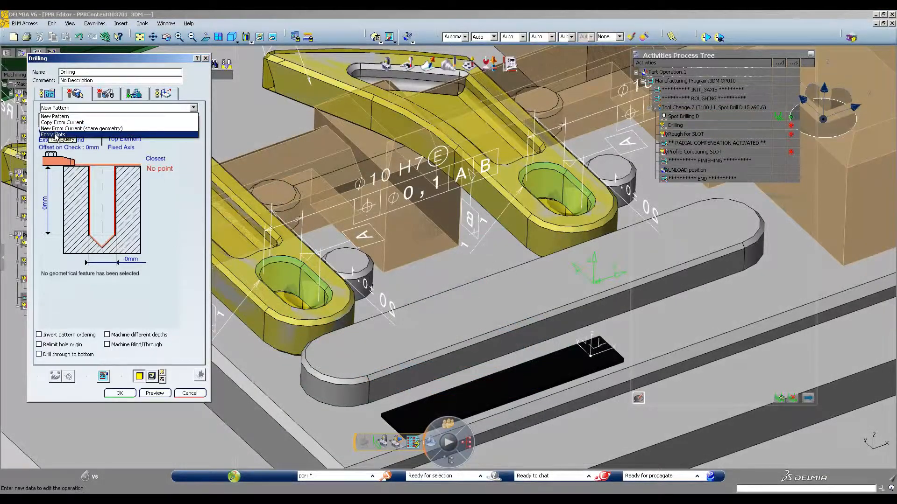
left_click(75, 94)
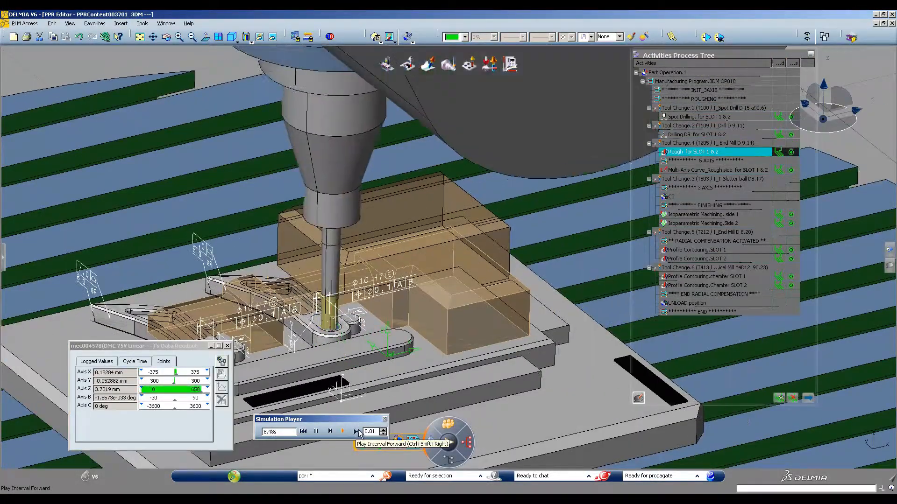
left_click(342, 432)
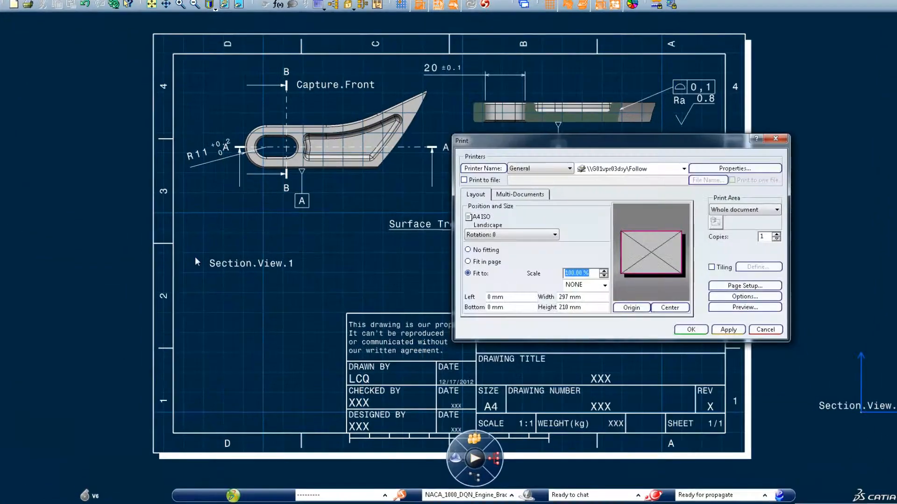
Step: Set up printing and review the drawing's standard and sheet format details
left_click(744, 307)
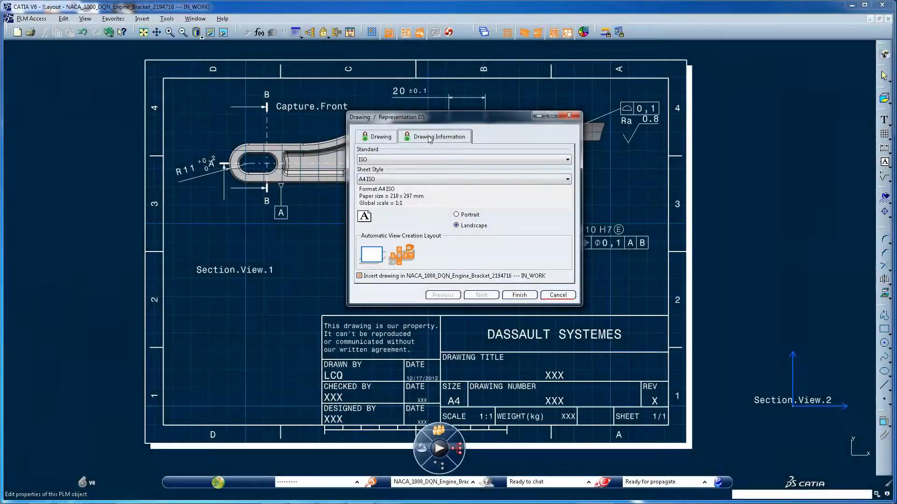
left_click(519, 295)
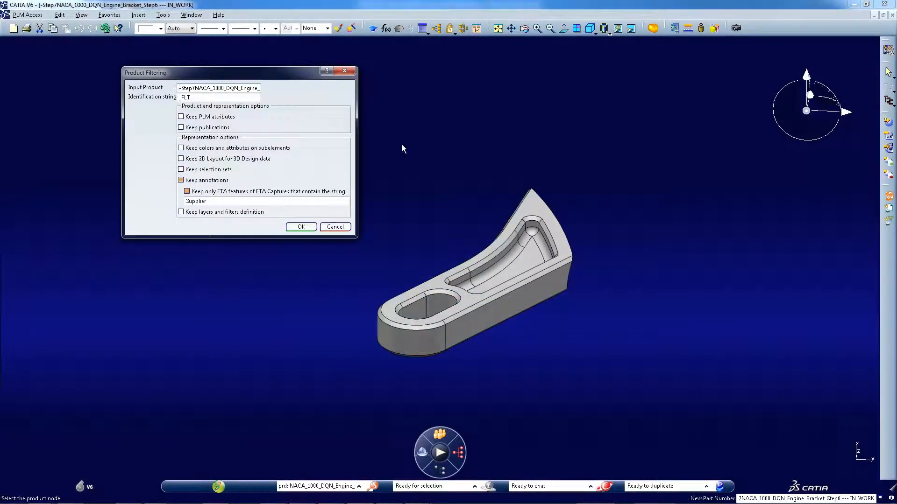
Step: Confirm Product Filtering to generate the _FLT supplier copy with Supplier-capture annotations
left_click(223, 201)
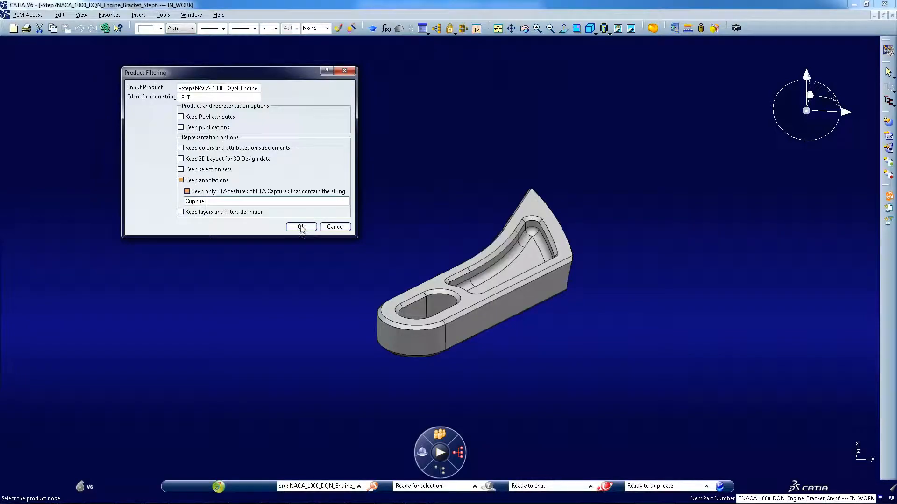
left_click(300, 227)
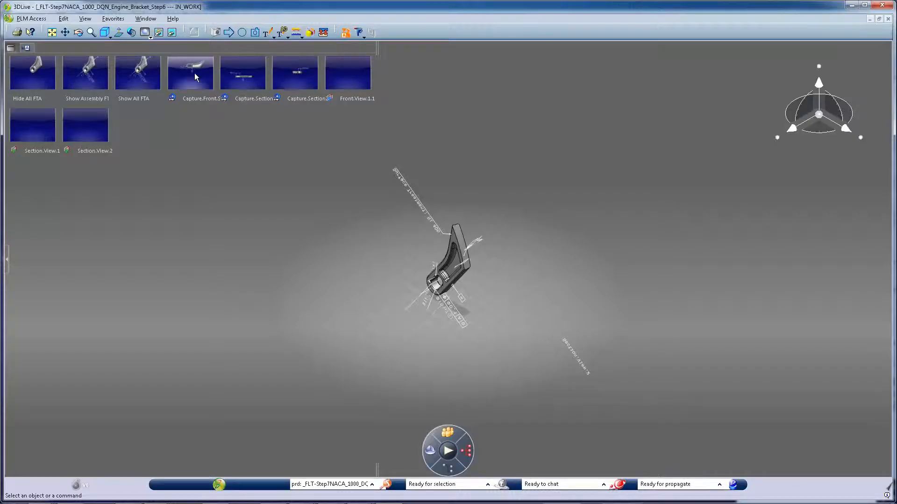
Step: Show the front capture (R11), the 20 ±0.1 section, and the Ø10 H7 hole capture
double_click(189, 73)
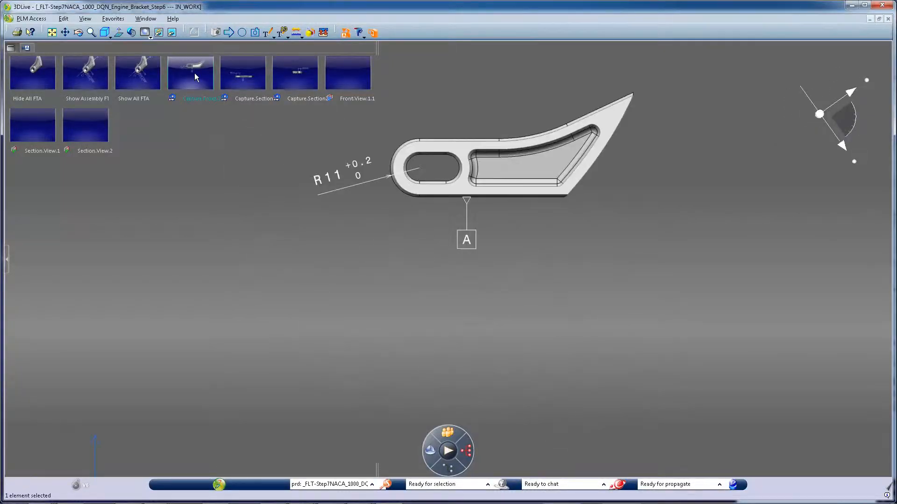
left_click(242, 73)
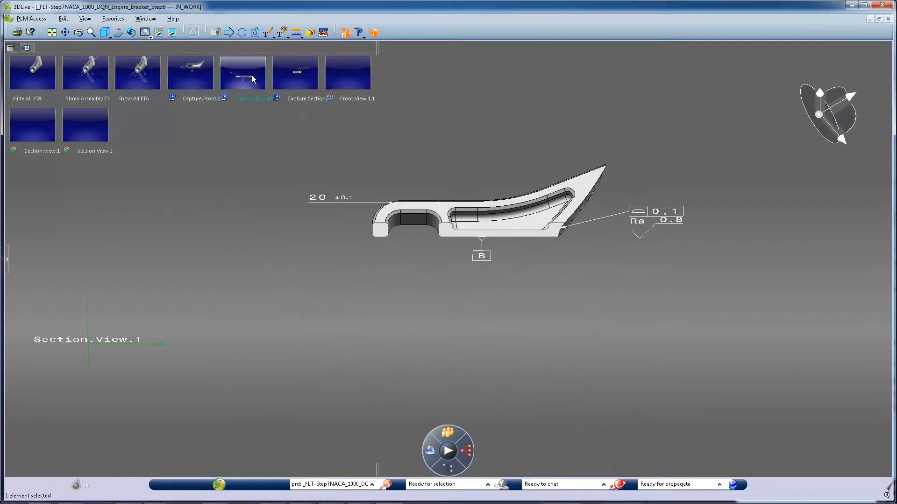
left_click(294, 73)
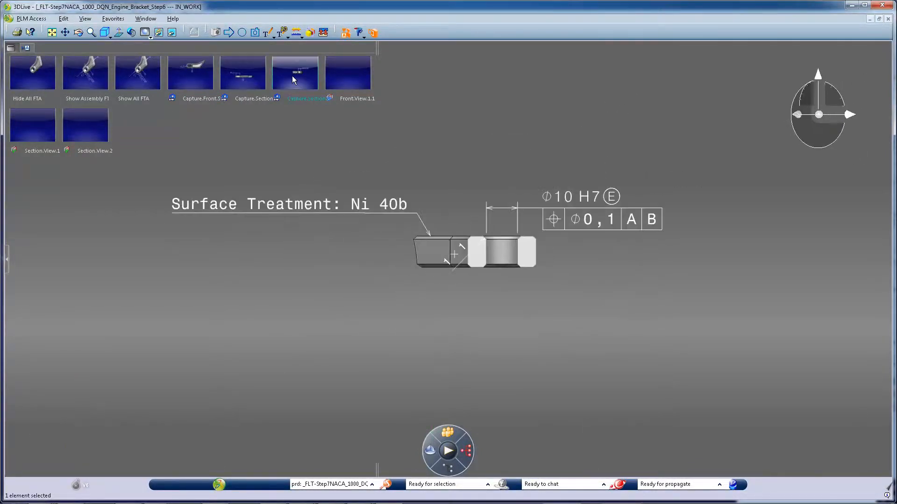